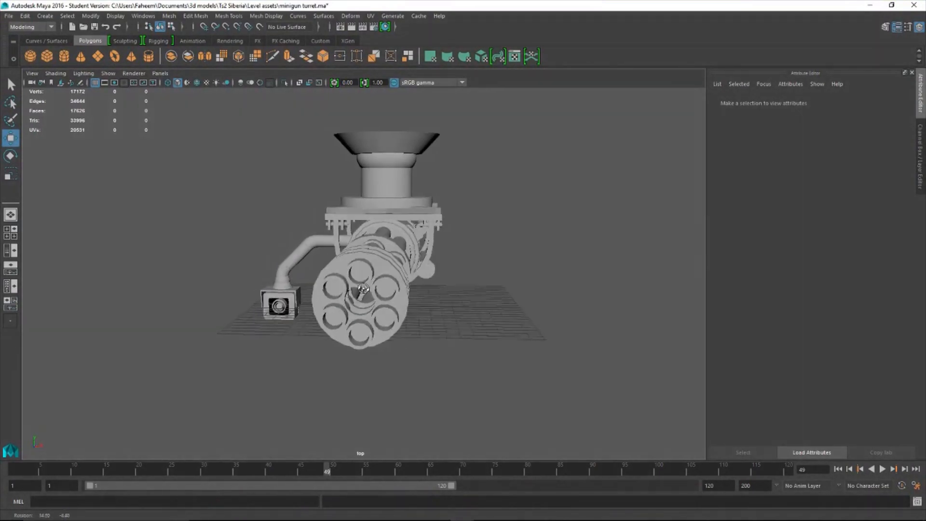
# - Begin the 'Pane in the Neck' Siberia challenge from its briefing screen
pyautogui.moveTo(384, 289); pyautogui.dragTo(328, 278)
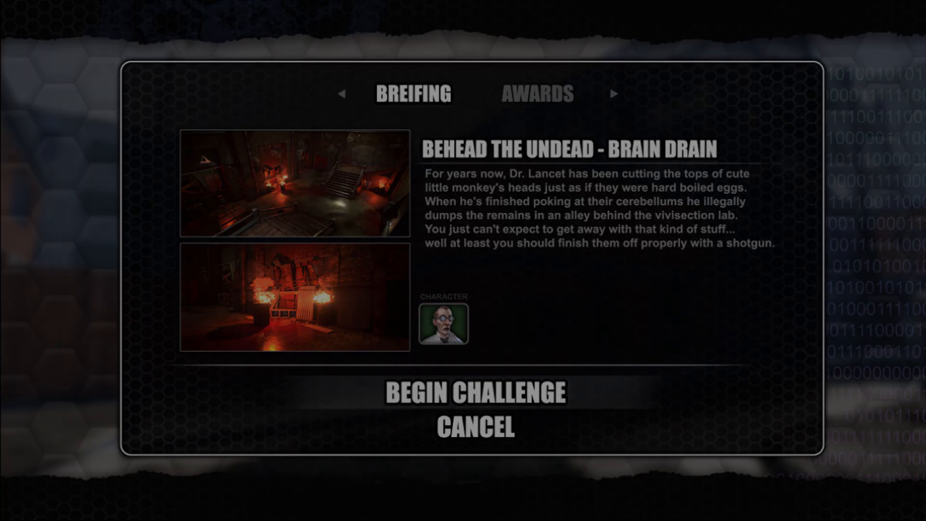
pyautogui.click(474, 392)
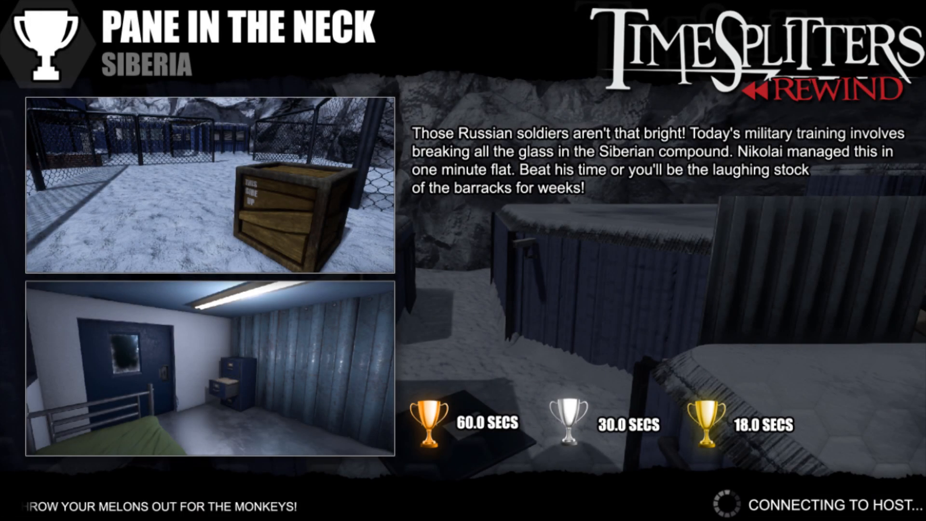